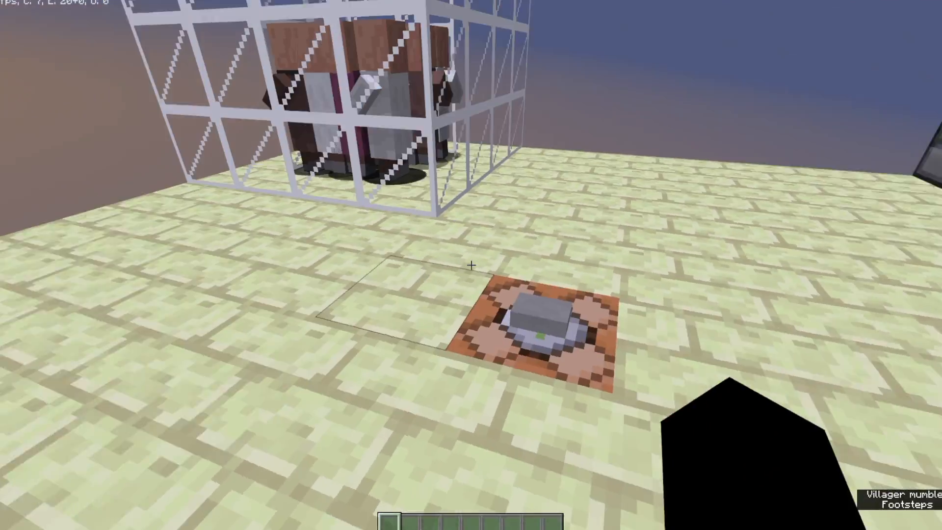
mouse_move(470, 266)
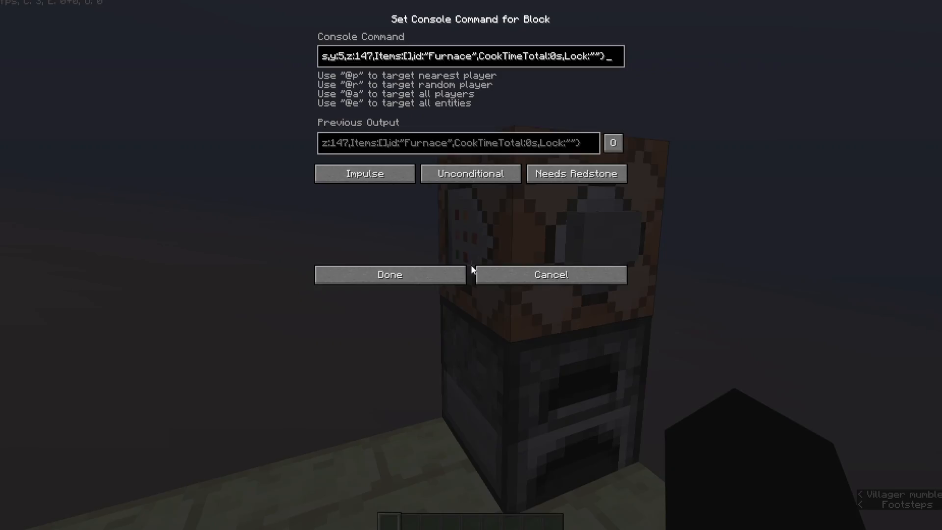
Step: Query the furnace's block data with /blockdata -5 5 147 from chat
left_click(389, 275)
type("blockdata -5 5 147")
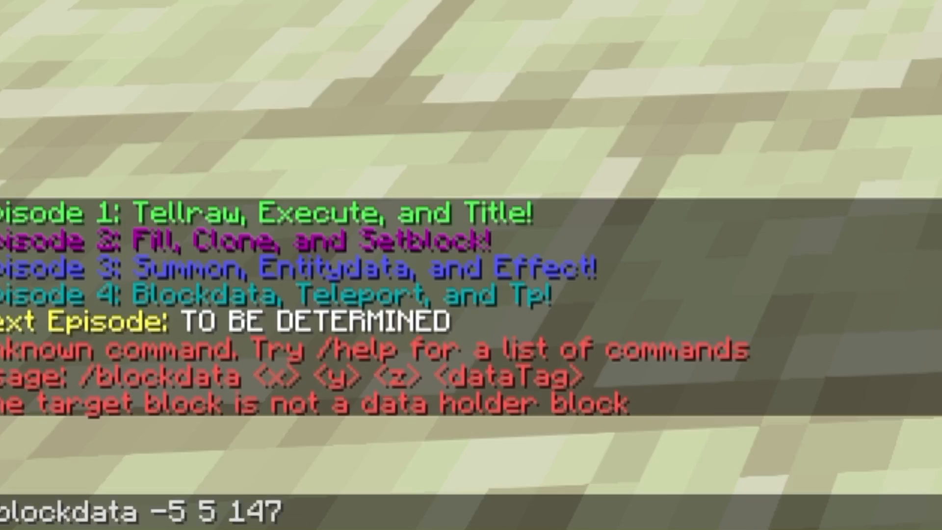
key("enter")
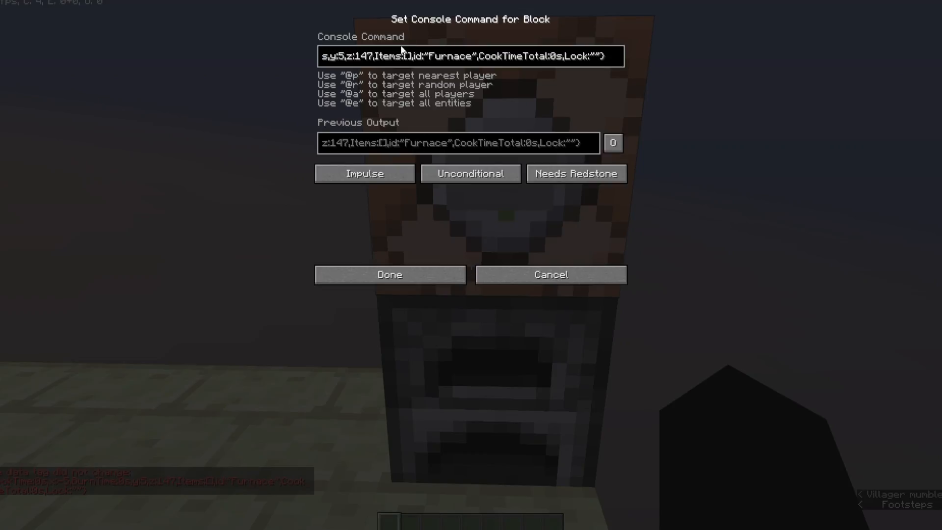
Step: Set the command block to blockdata ~ ~-1 ~ {} targeting the furnace below
left_click(388, 274)
type("blockdata ~ ~-1")
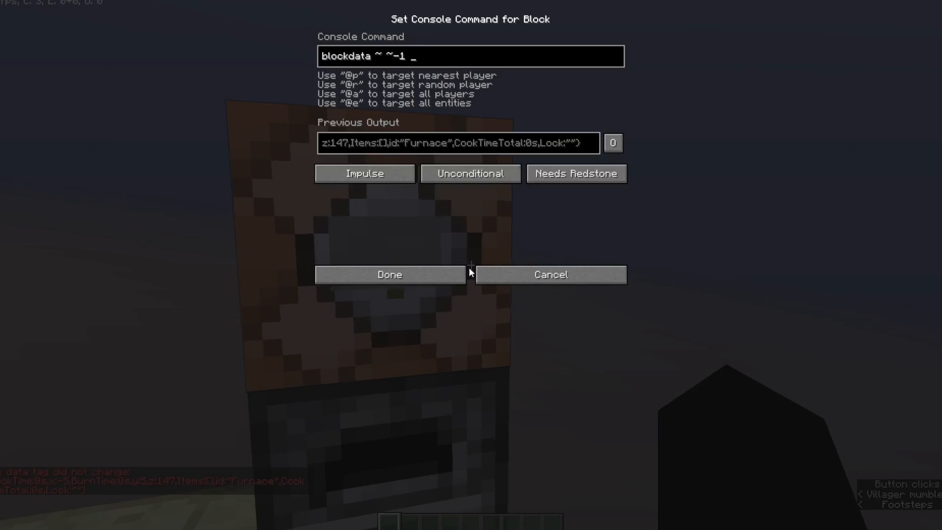
type("~")
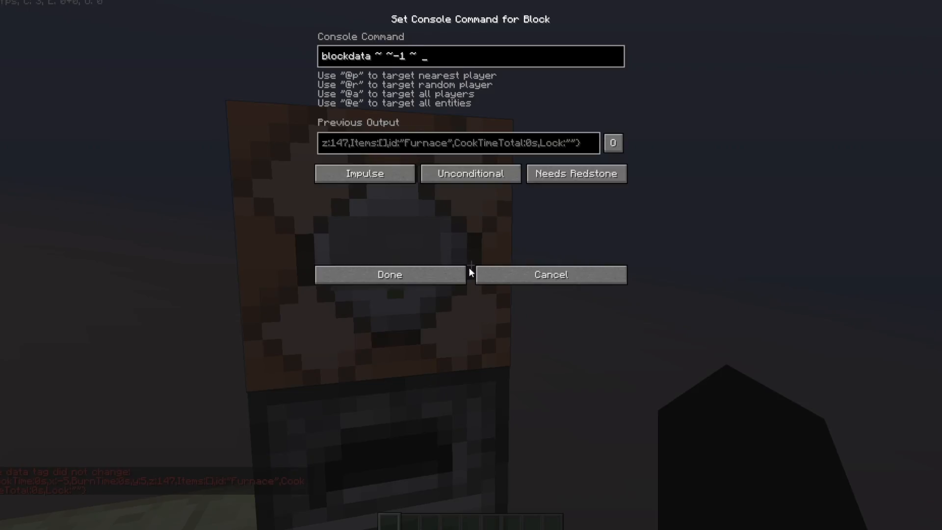
left_click(388, 275)
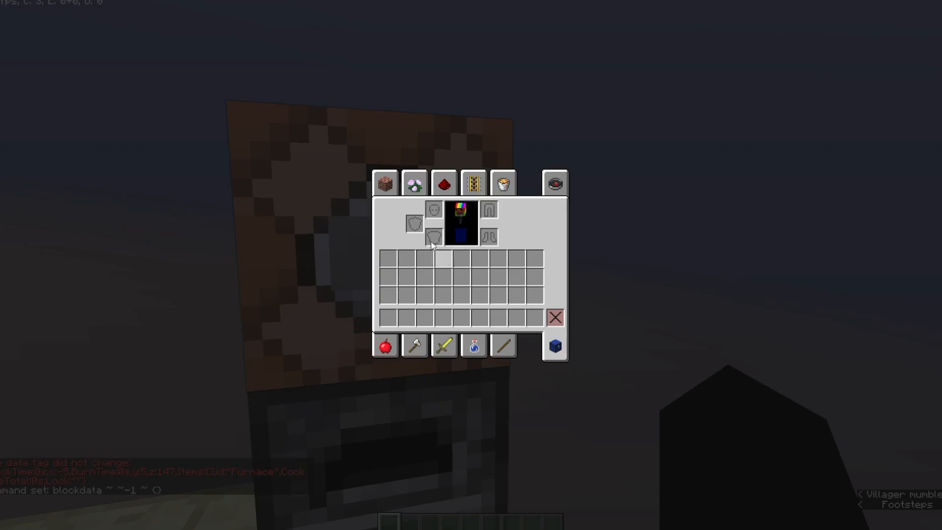
Step: Find blaze items in the creative inventory to fuel the furnace
left_click(384, 183)
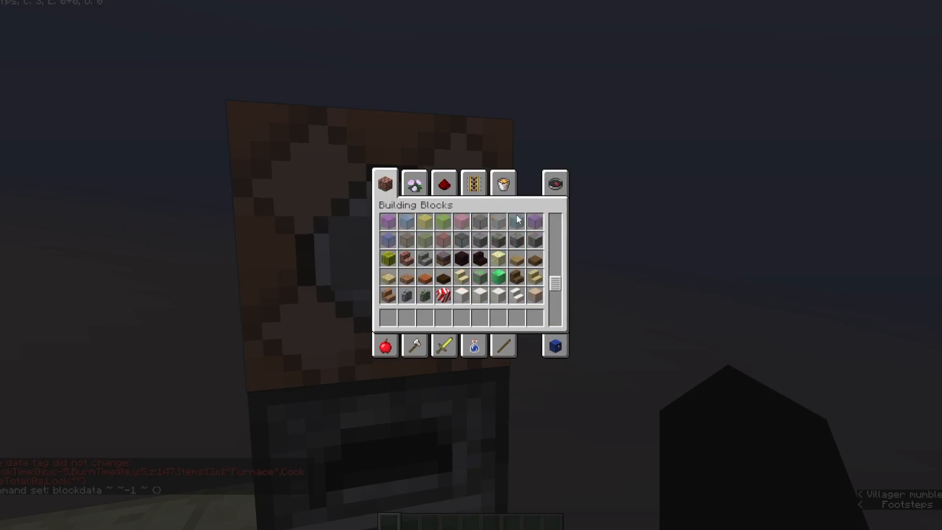
left_click(474, 183)
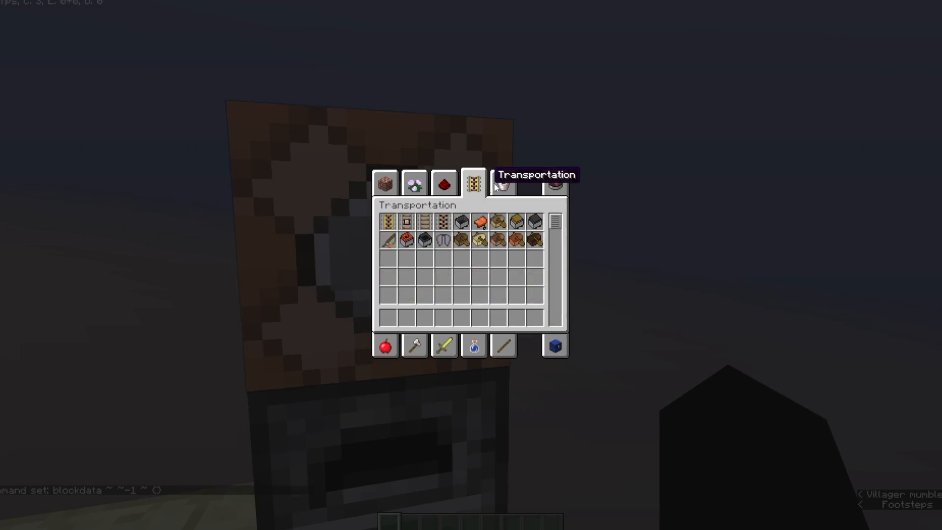
left_click(553, 183)
type("blaz")
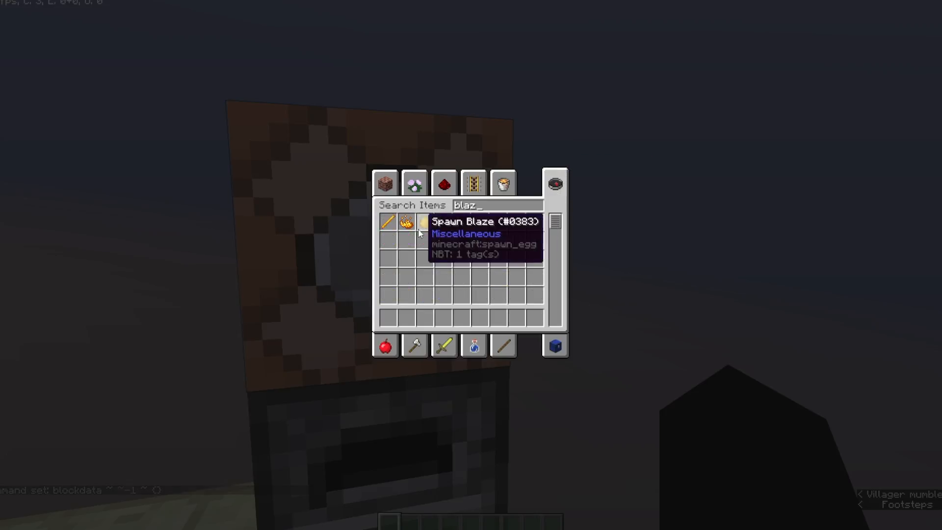
key("Escape")
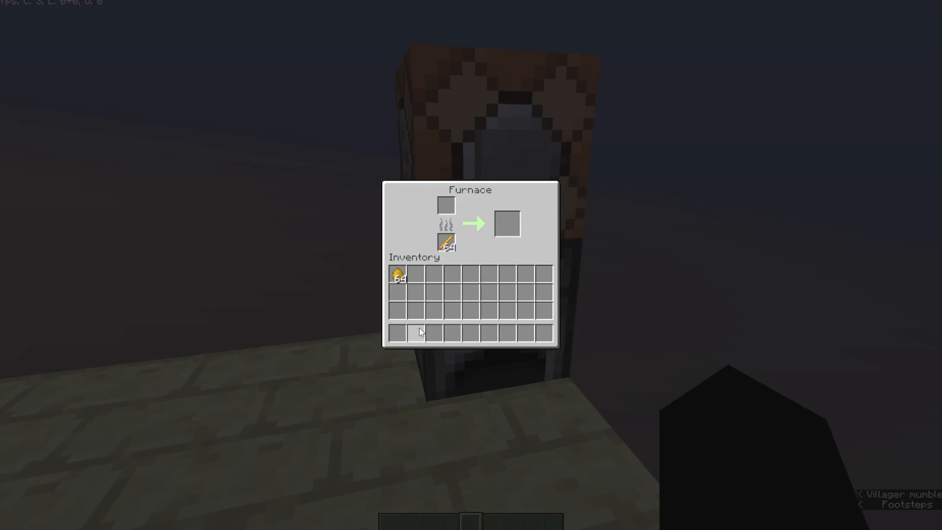
Step: Load the furnace's input and fuel slots from the creative inventory so it starts burning
key("Escape")
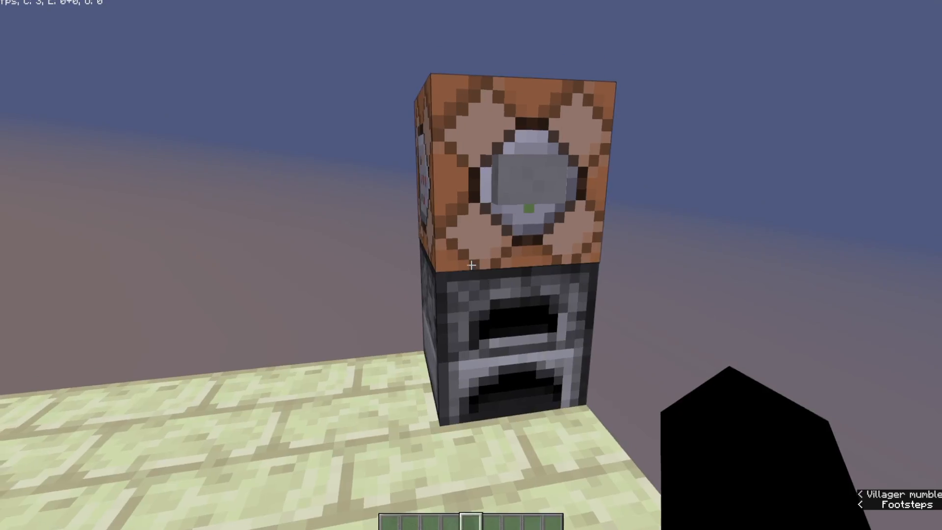
key("e")
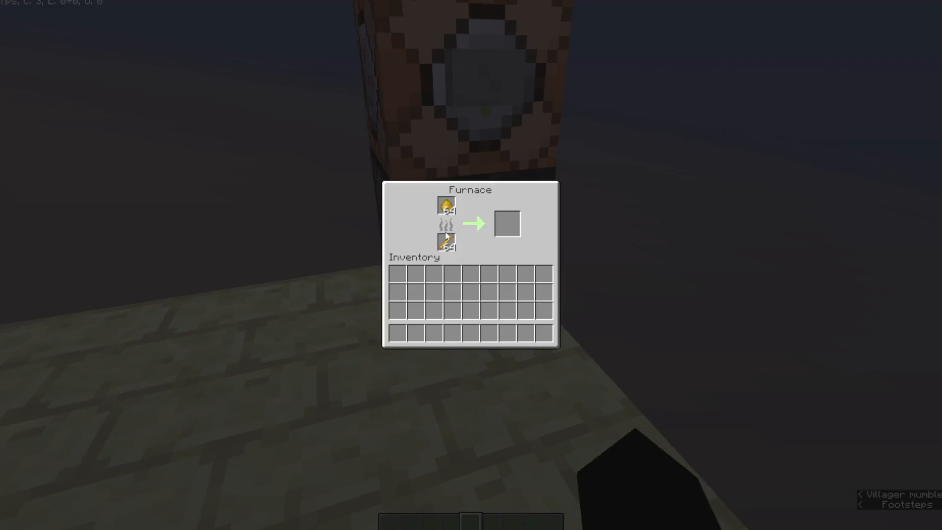
left_click(413, 183)
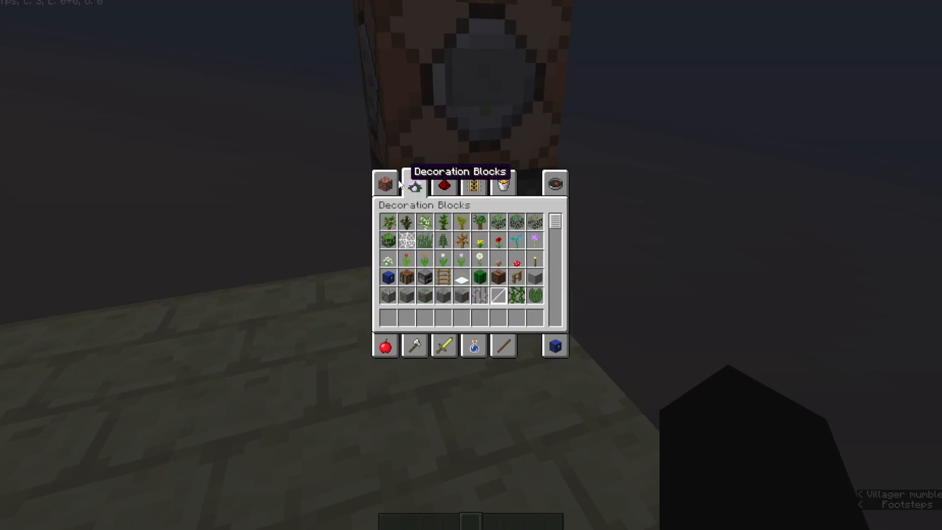
left_click(384, 183)
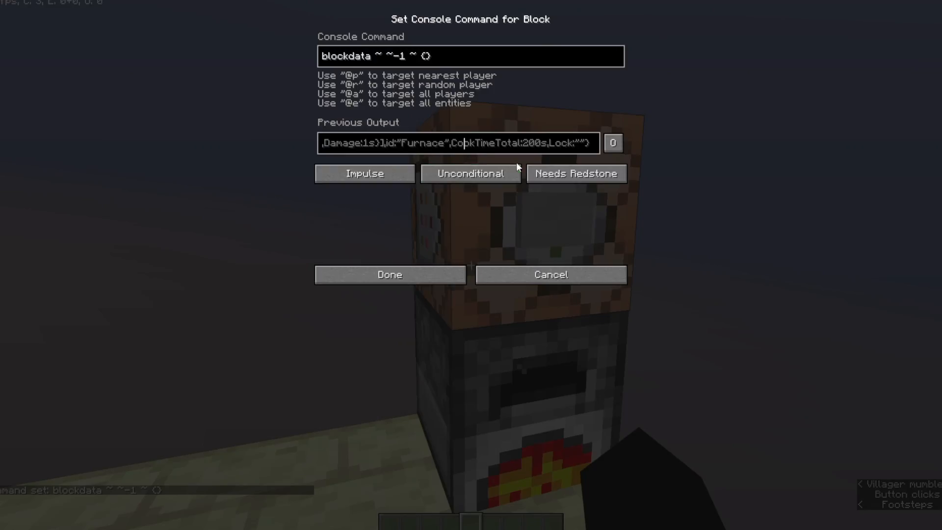
Step: Paste the furnace data into the command and edit slot items to a spawn egg with Count:63 and a Blaze EntityTag
left_click(470, 174)
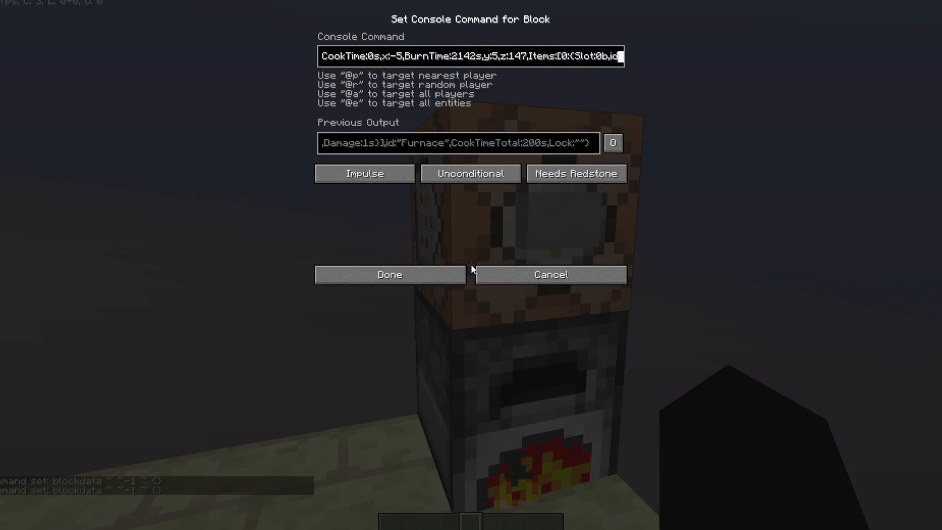
type("minecraft:spawn_e")
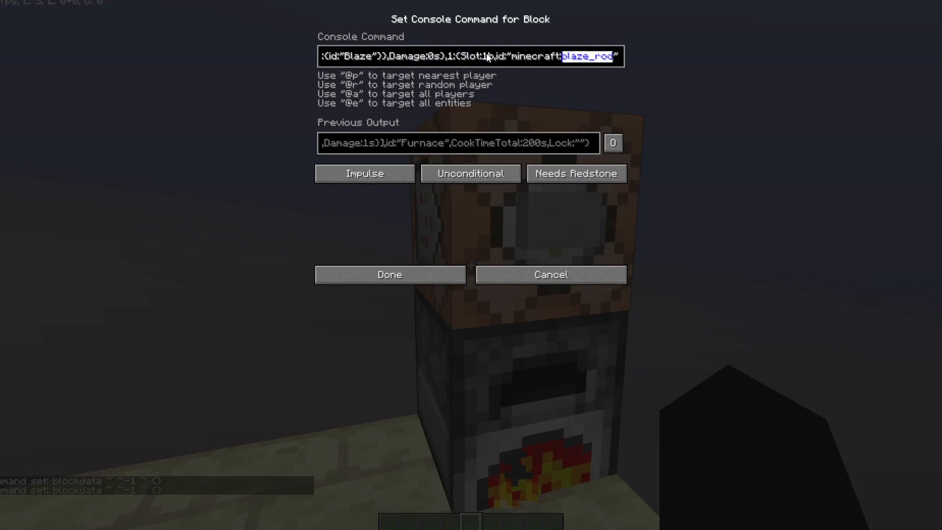
type("f\",Count:63")
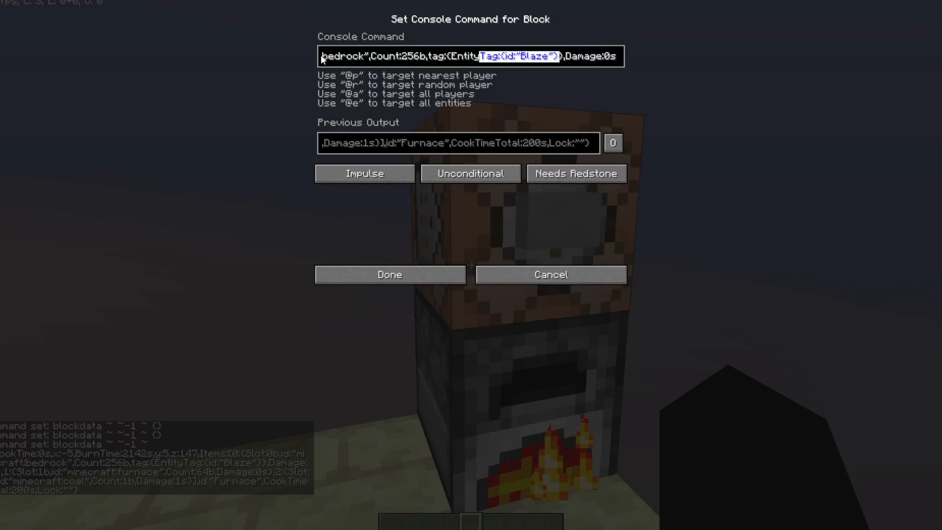
Step: Remove the Blaze EntityTag from the bedrock item and set slot 2 to Count:-1b, then run it
key("Delete")
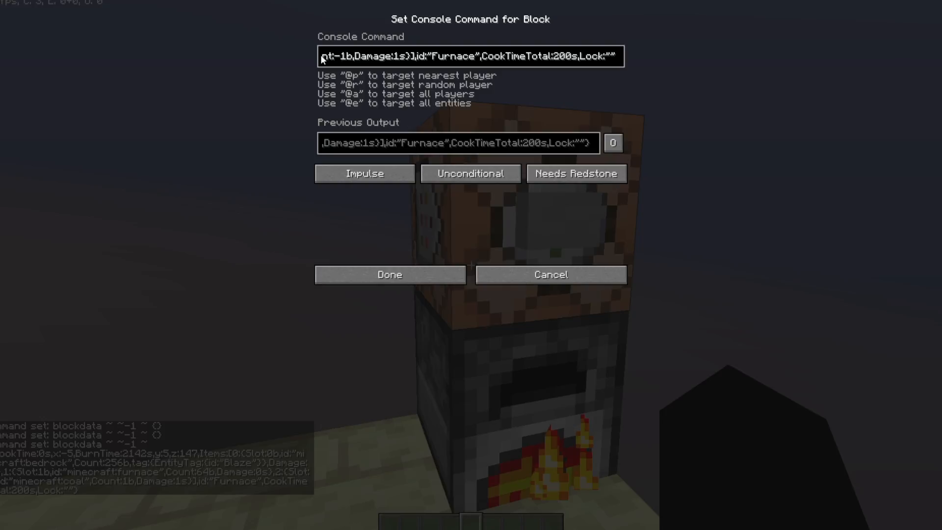
left_click(388, 274)
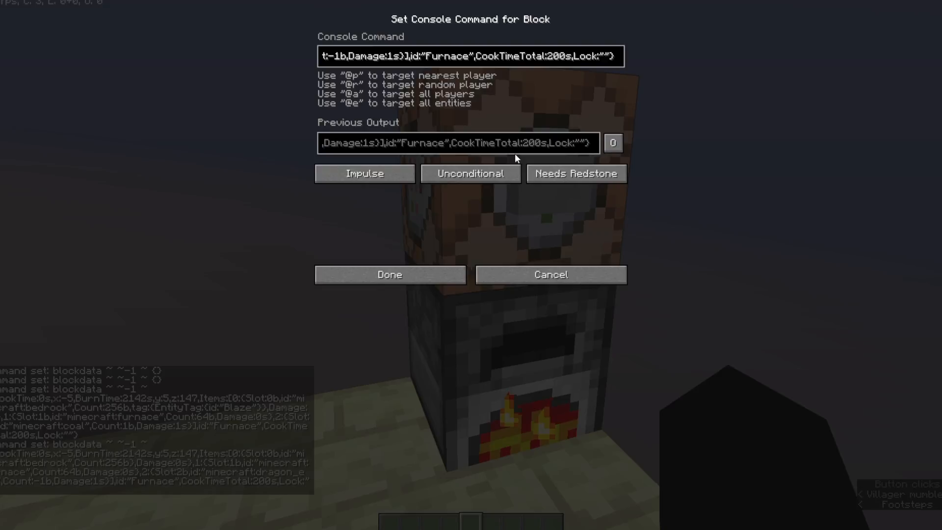
left_click(388, 275)
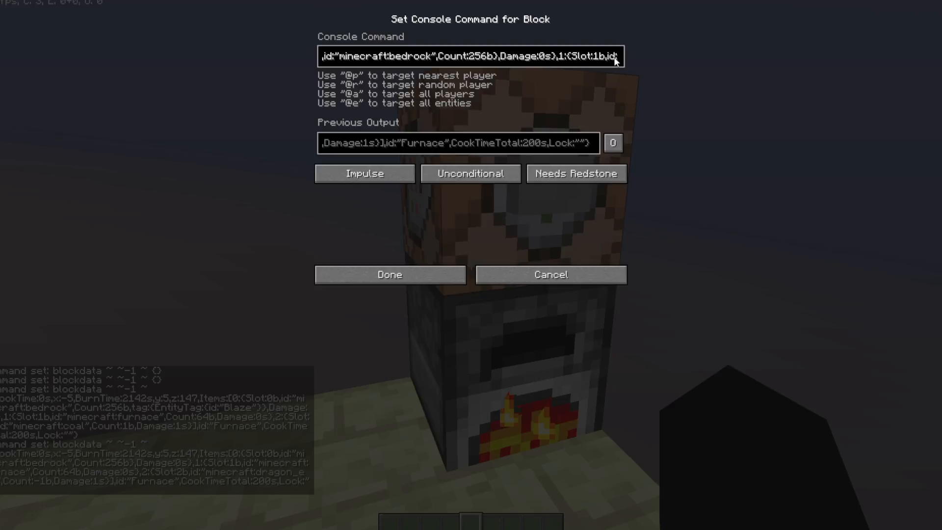
key("Backspace")
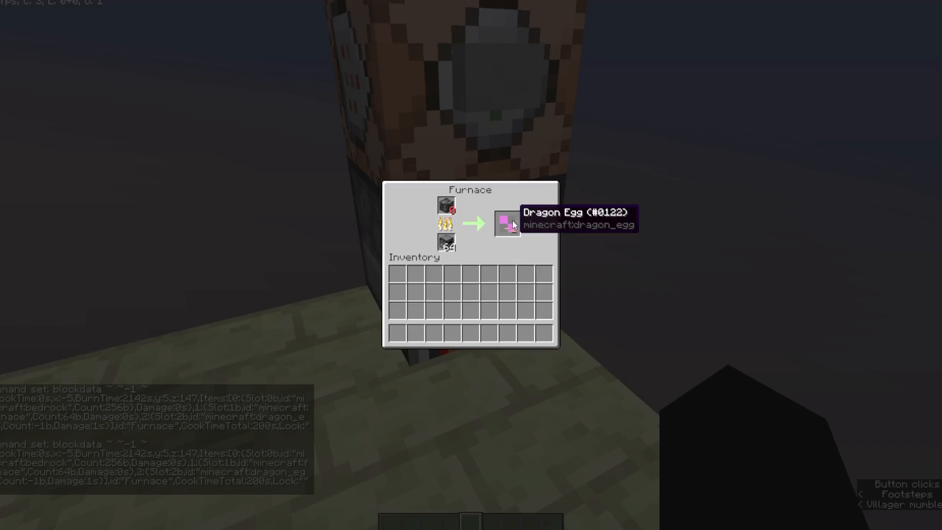
mouse_move(448, 242)
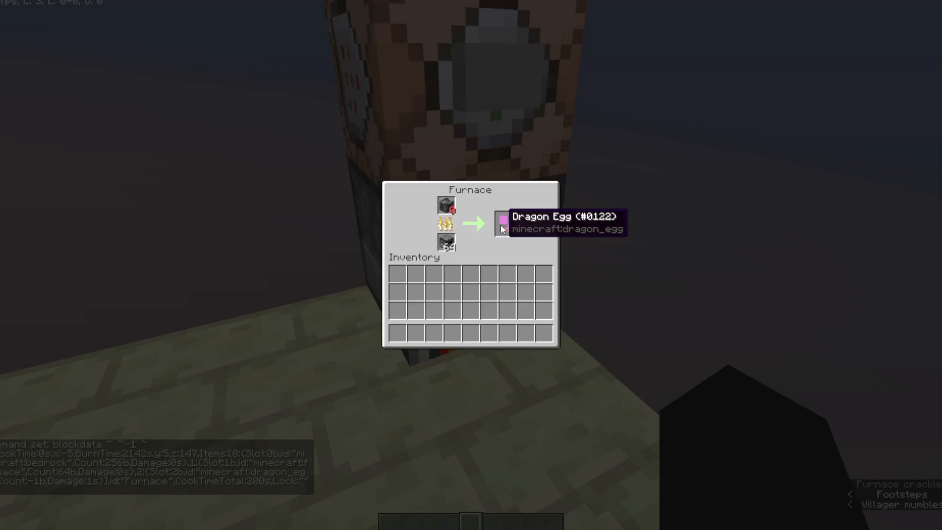
Step: Leave the furnace showing the Dragon Egg output for the creative inventory
key("Escape")
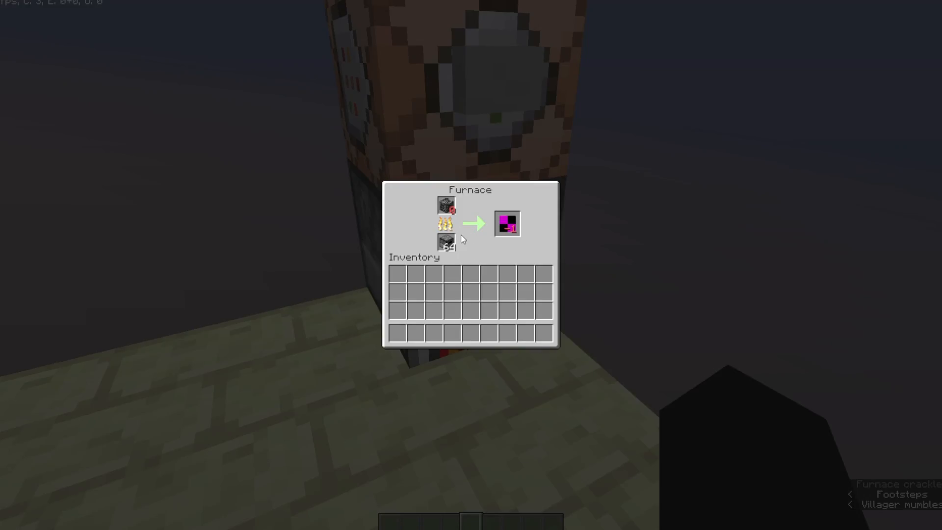
mouse_move(447, 206)
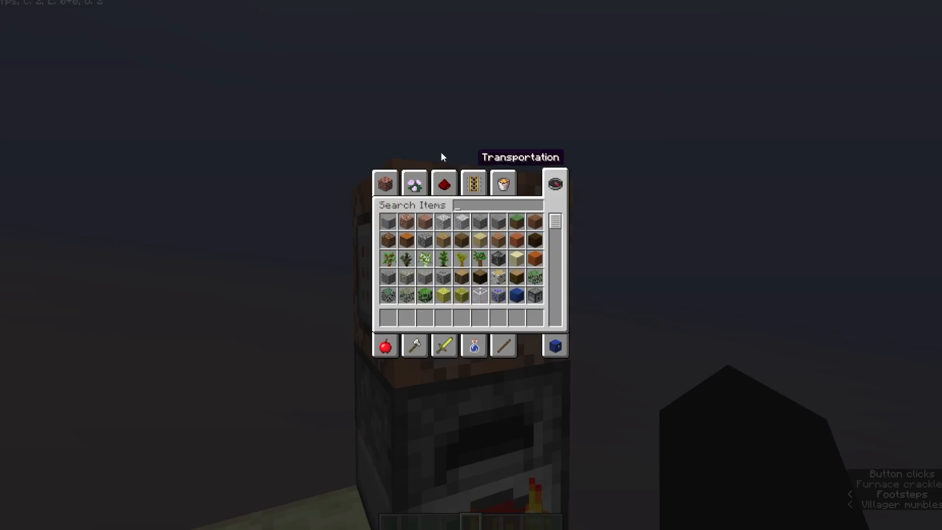
Step: Search 'hopp' in the creative inventory and empty the furnace's items into inventory
type("hopp")
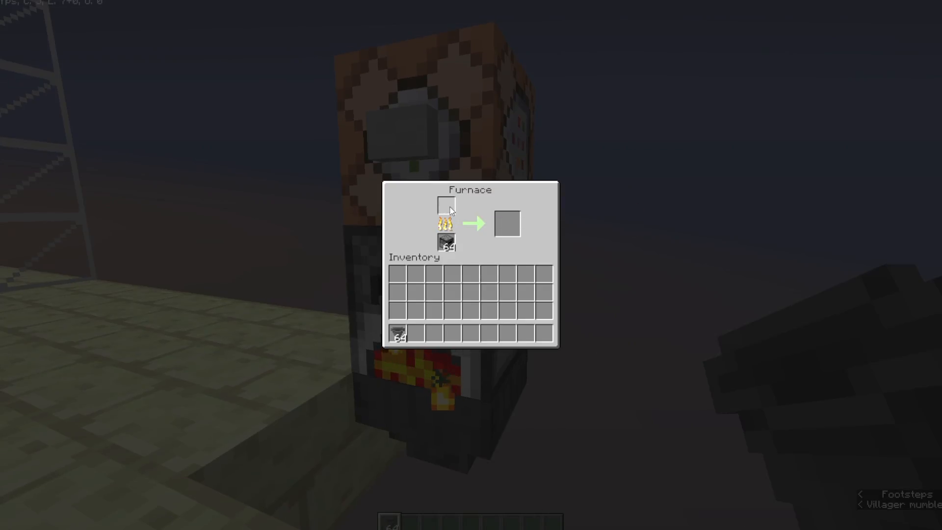
key("Escape")
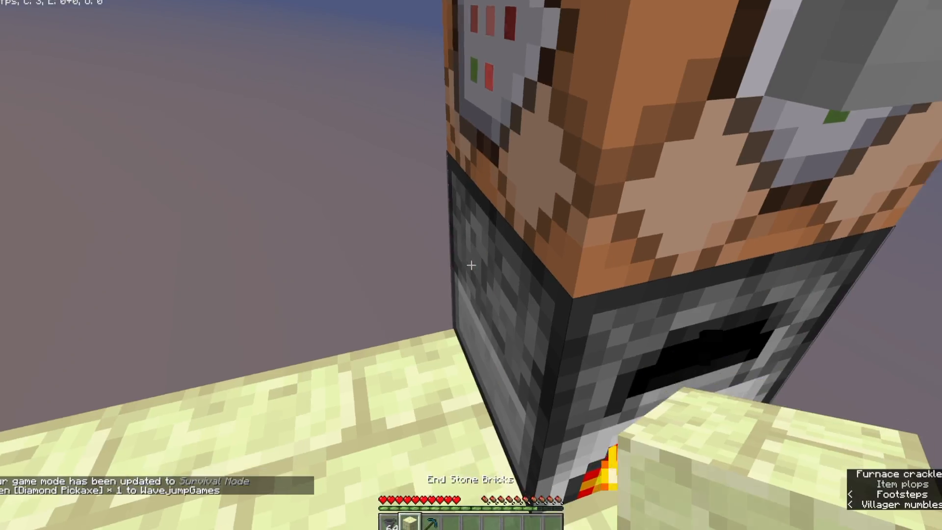
left_click(470, 264)
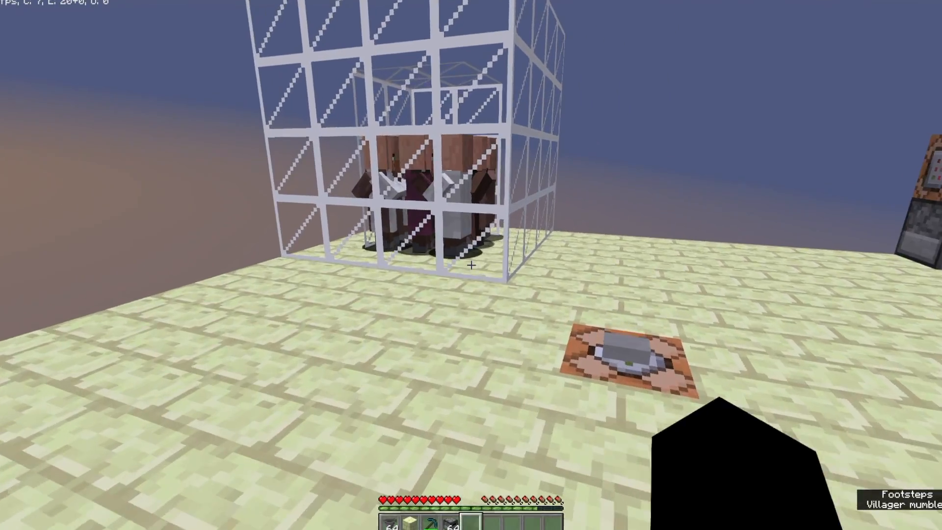
mouse_move(471, 264)
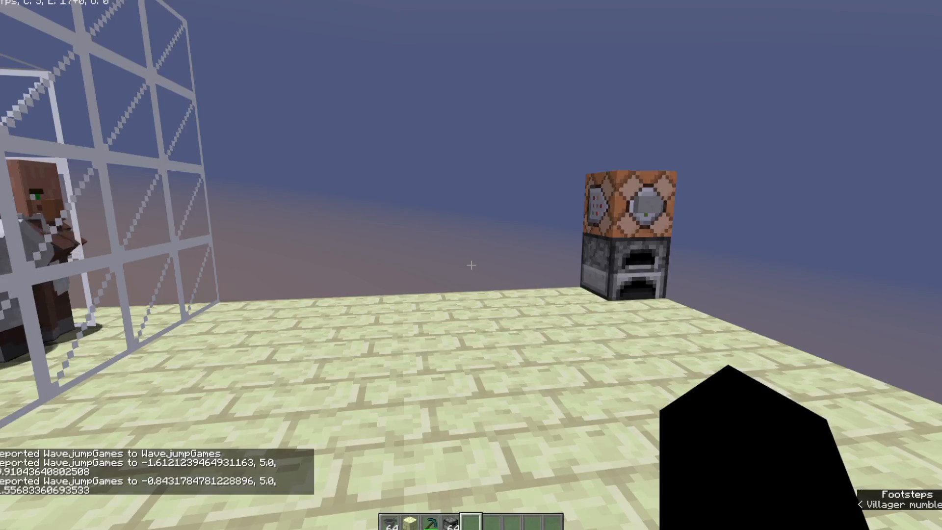
Step: Show the F3 debug readout of position and facing before rotating with /tp
key("F3")
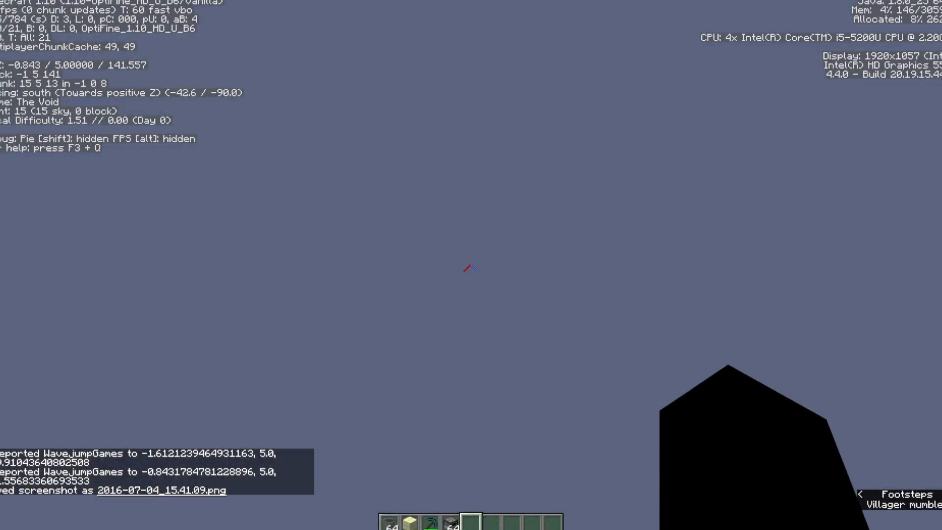
mouse_move(471, 268)
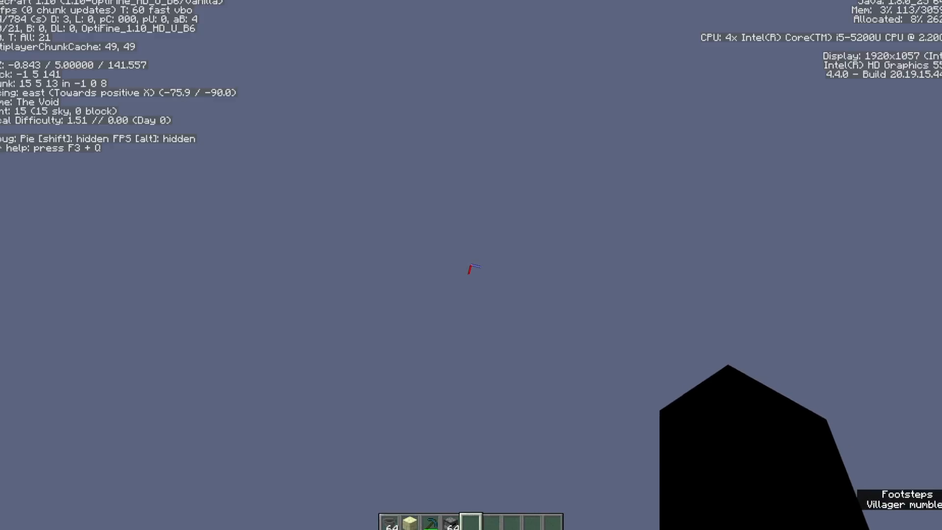
mouse_move(471, 266)
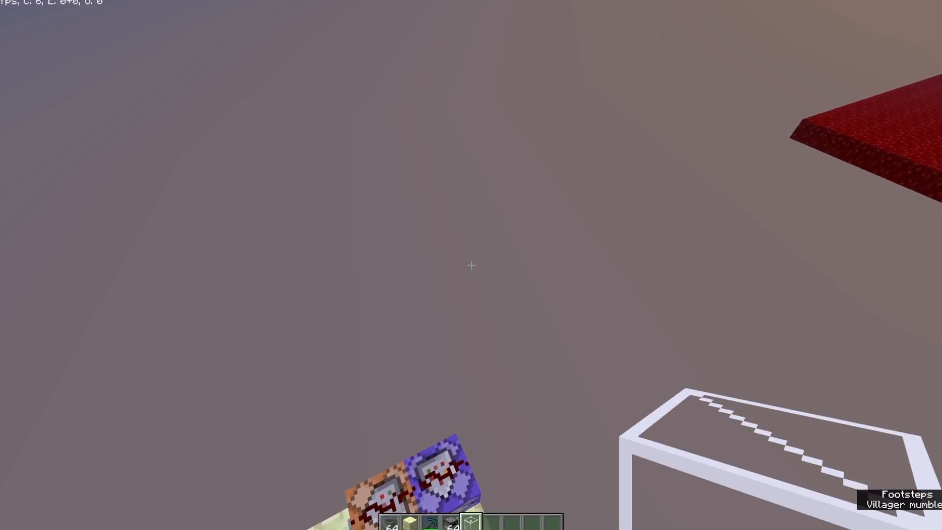
mouse_move(471, 264)
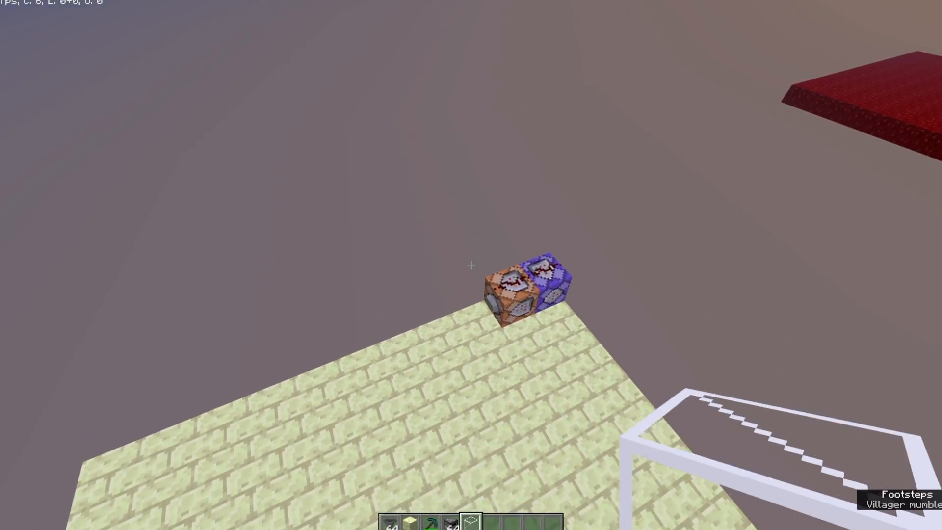
mouse_move(471, 265)
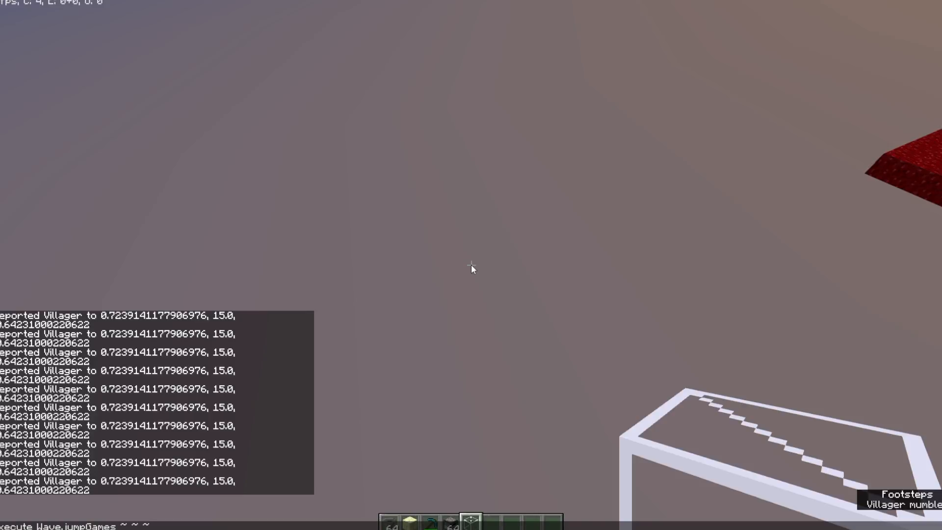
Step: Run /tp @e[type=Villager] ~ ~10 ~ to lift the villagers 10 blocks
type("tp @e")
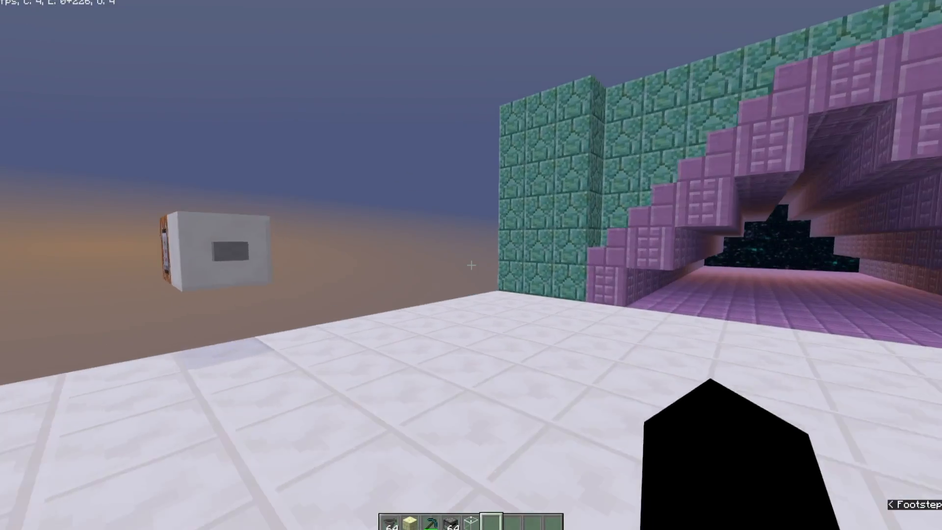
mouse_move(471, 265)
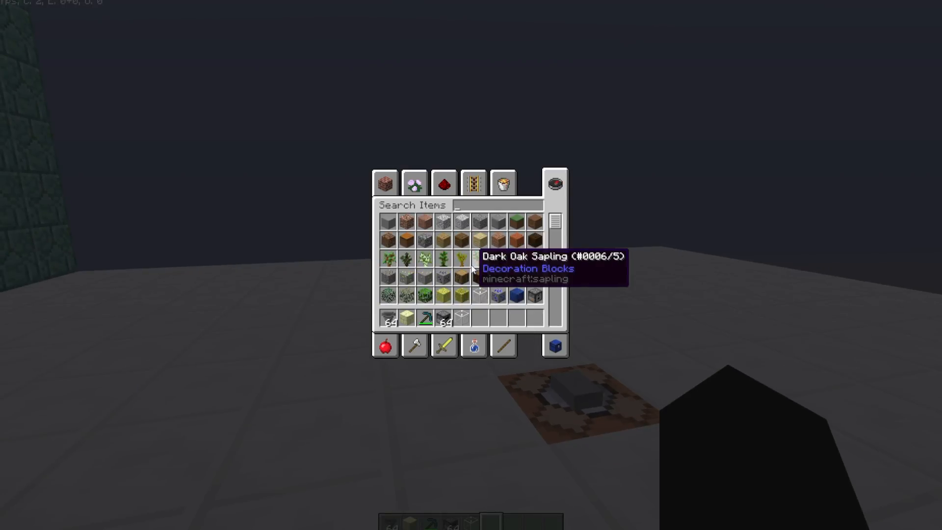
Step: Search the creative item list and add an item to the hotbar
type("tory")
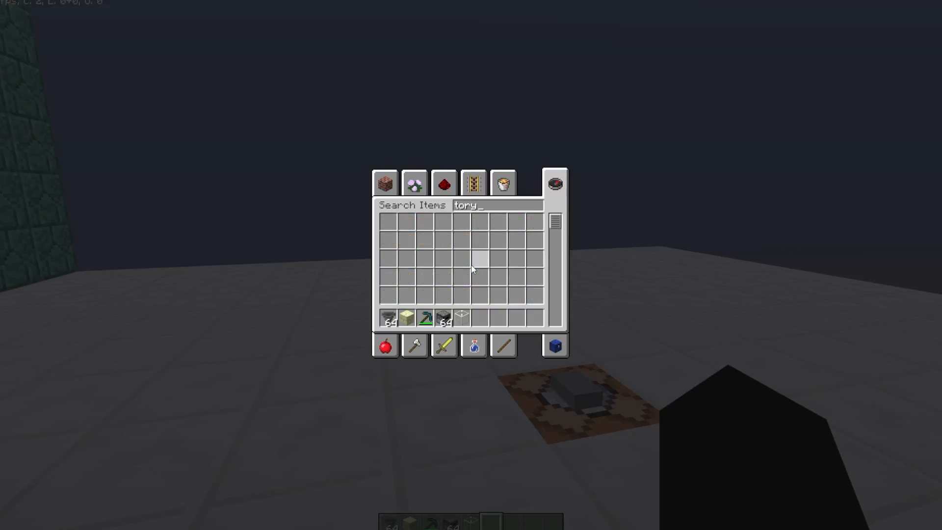
key("Backspace")
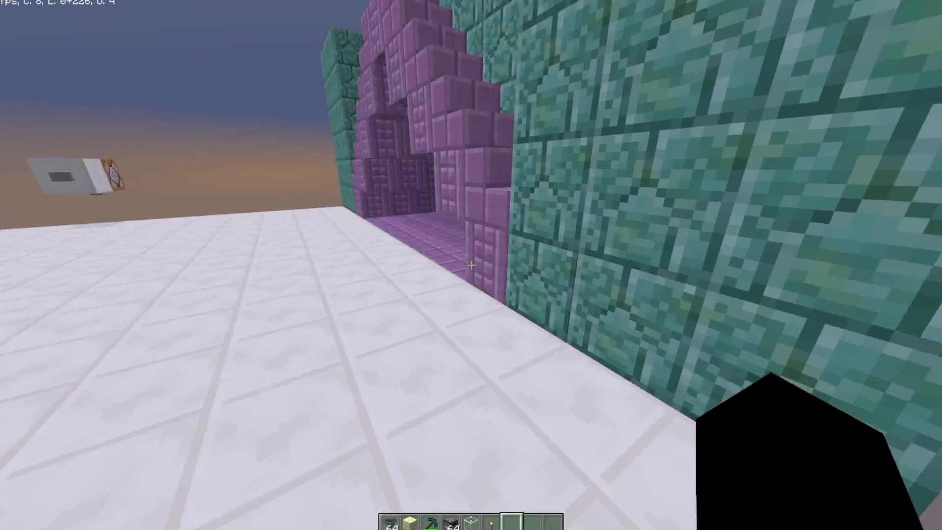
mouse_move(471, 265)
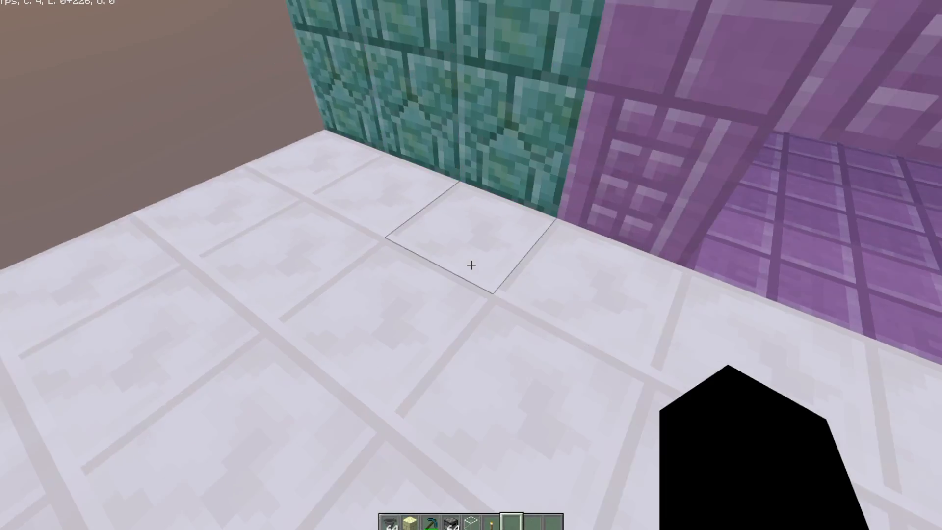
mouse_move(470, 265)
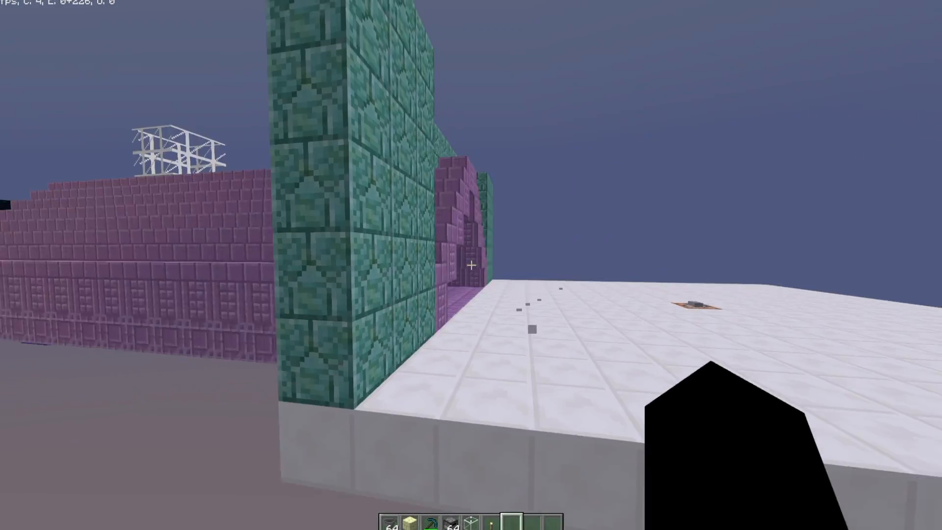
mouse_move(471, 265)
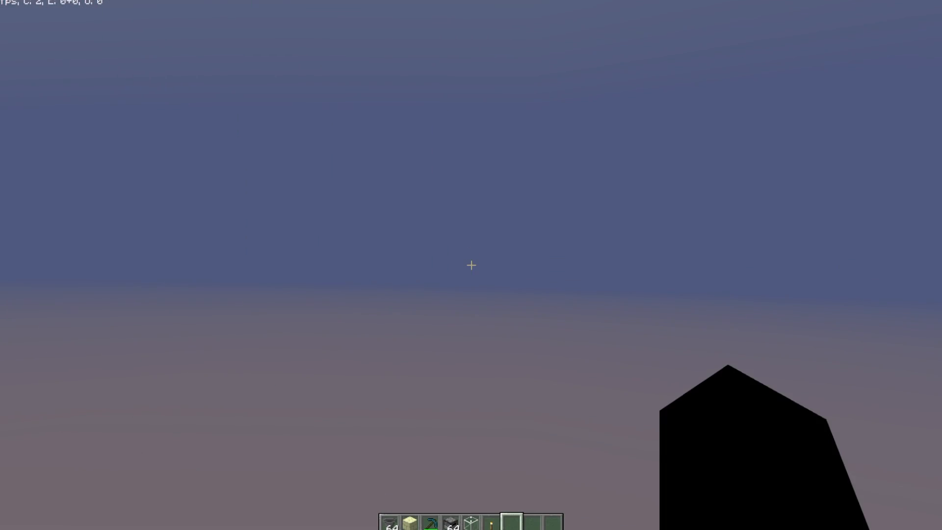